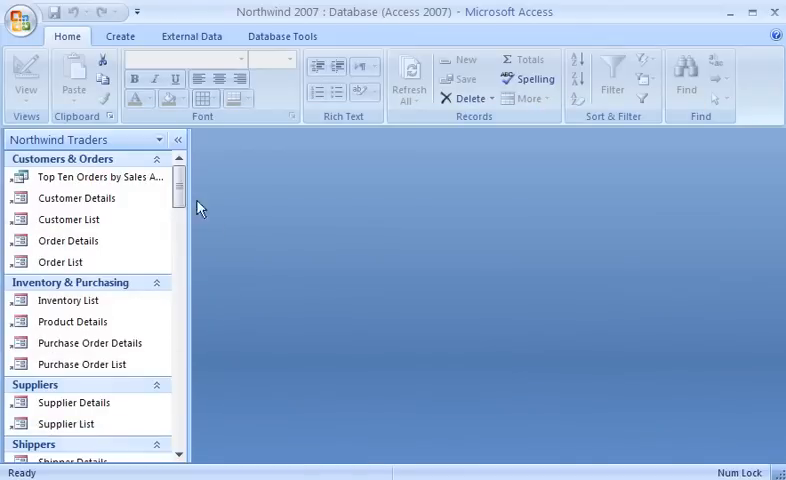
# Group the Navigation Pane by All Access Objects and open the Customers table in Datasheet view
pyautogui.scroll(-3)
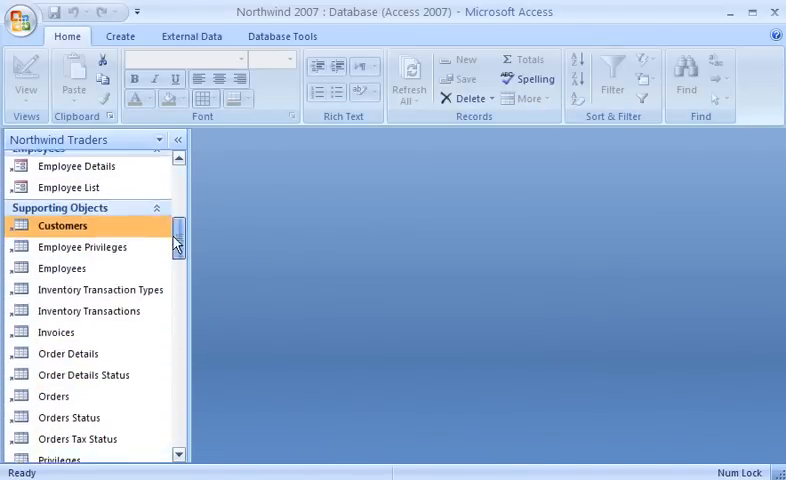
pyautogui.doubleClick(62, 225)
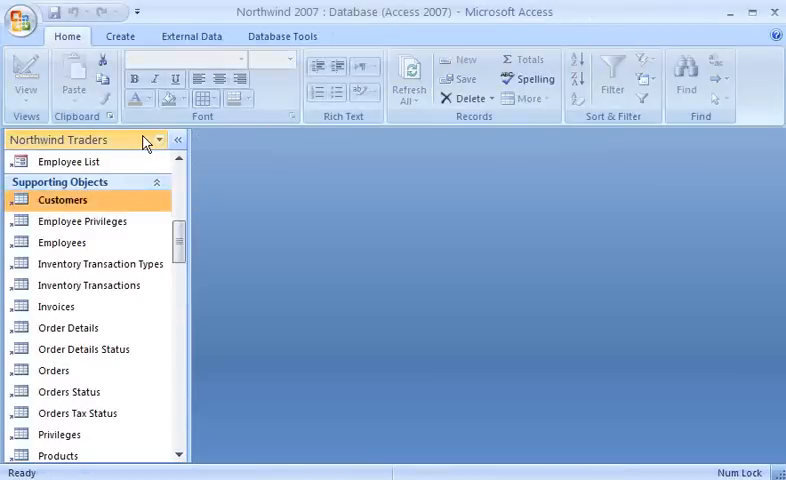
pyautogui.click(157, 139)
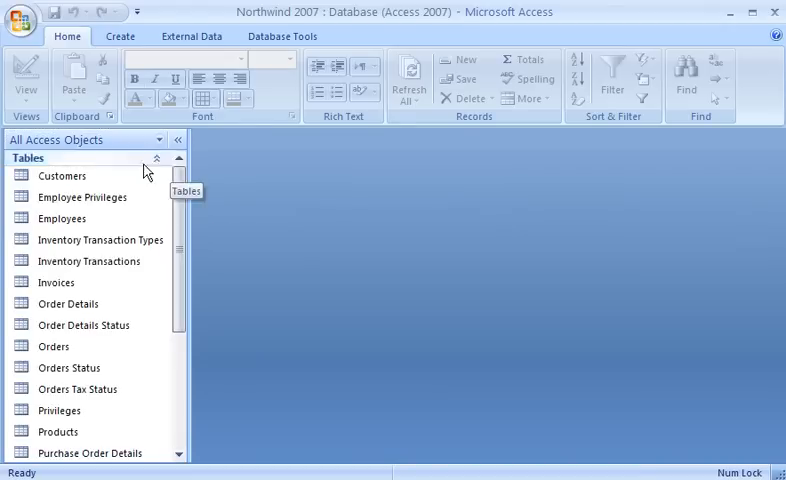
pyautogui.doubleClick(60, 175)
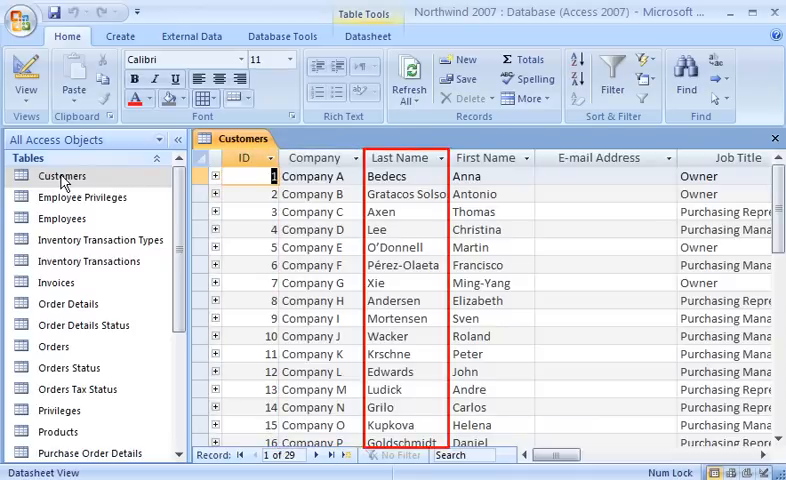
# Select the Company column in the Customers datasheet while bringing the Queries group into view
pyautogui.click(605, 157)
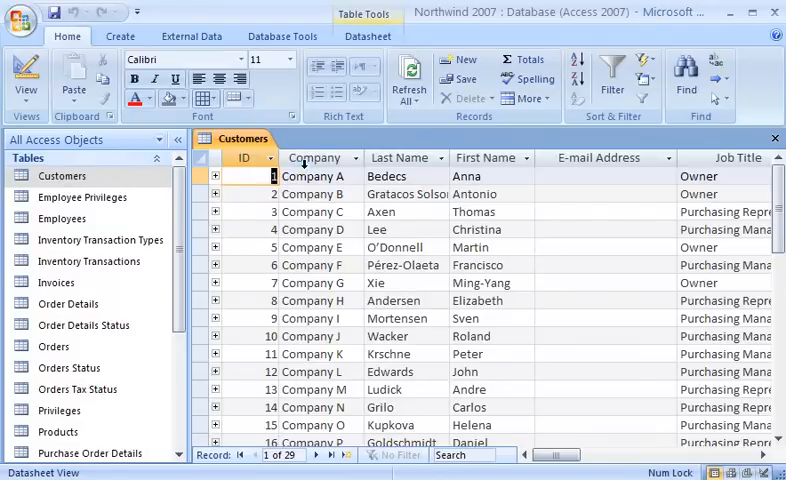
pyautogui.click(318, 157)
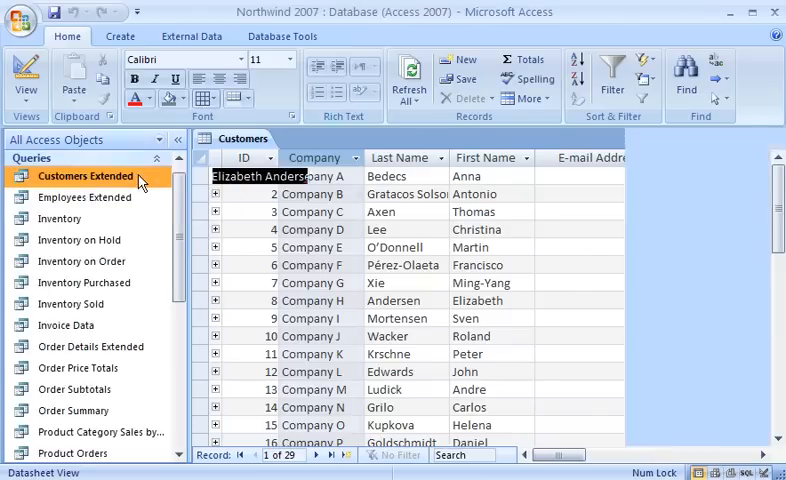
# Open the Customers Extended query and the Customer List form, scroll it, then close all objects
pyautogui.doubleClick(84, 176)
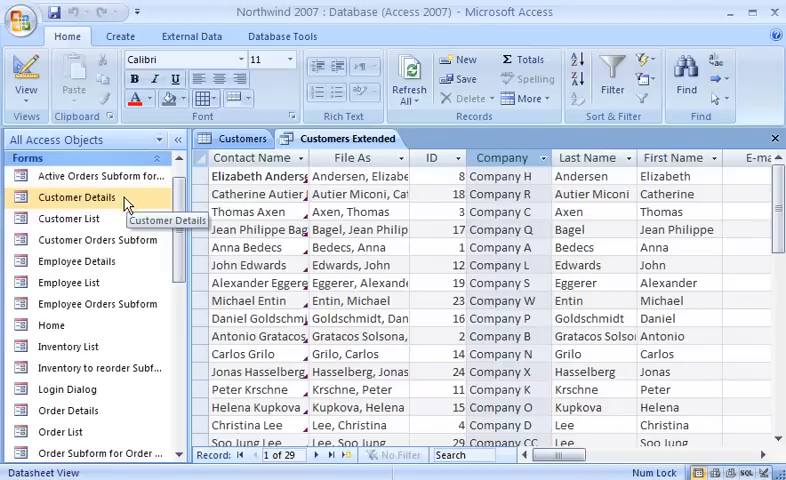
pyautogui.doubleClick(72, 218)
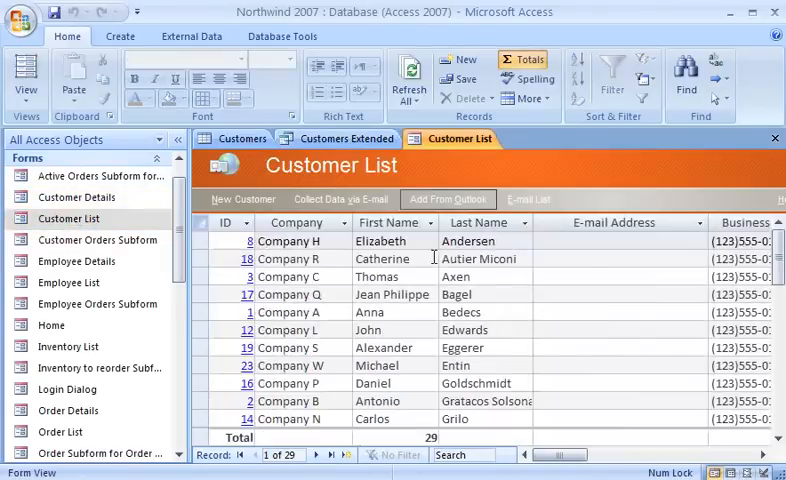
pyautogui.scroll(-3)
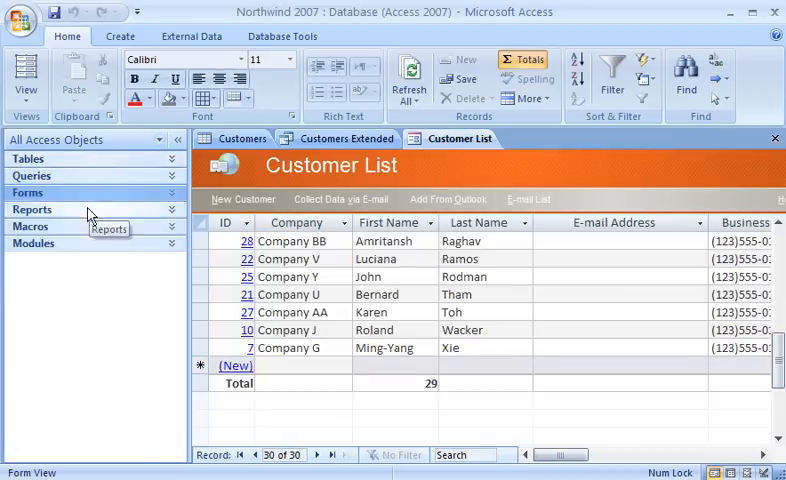
pyautogui.doubleClick(92, 176)
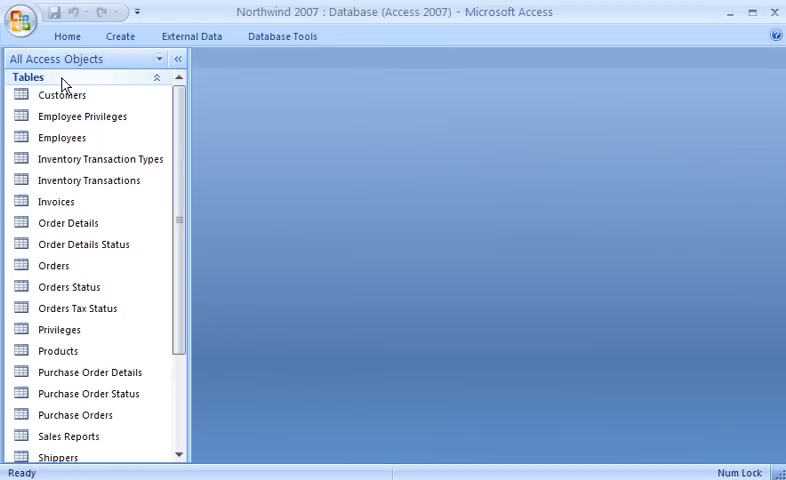
# Start a new query in Design View with the Customers and Orders tables added
pyautogui.click(61, 94)
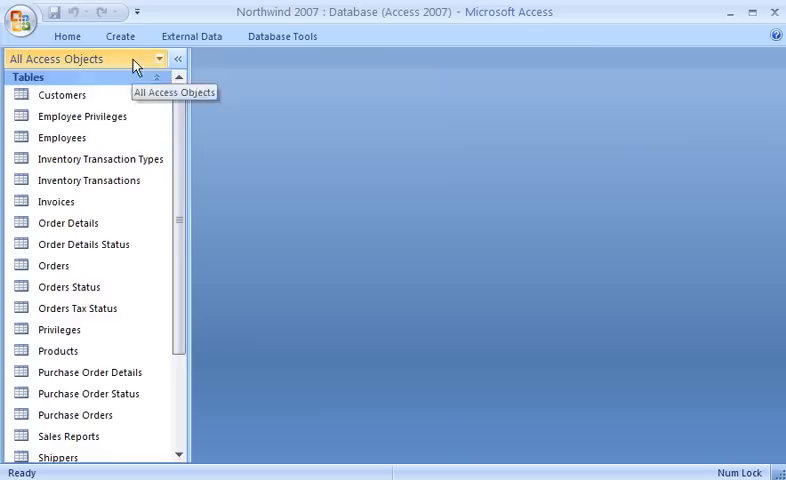
pyautogui.click(120, 36)
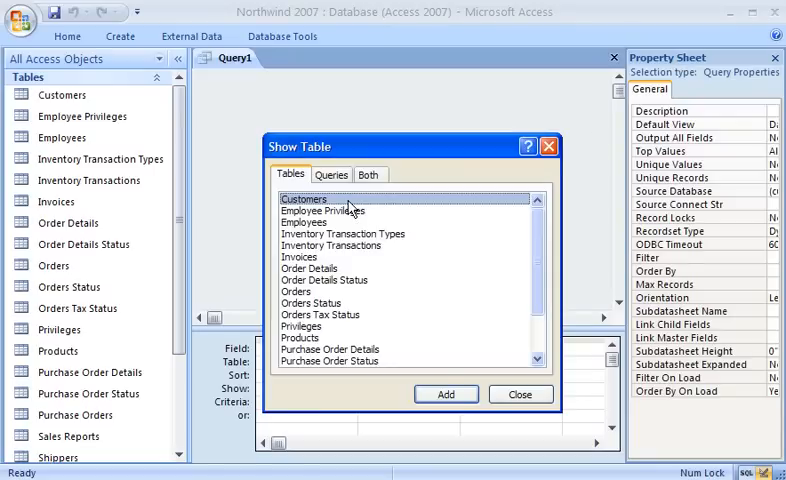
pyautogui.click(446, 393)
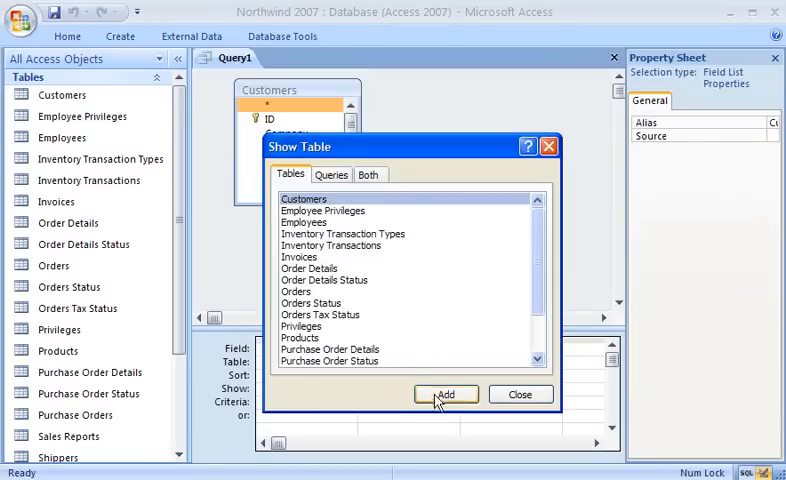
pyautogui.click(297, 291)
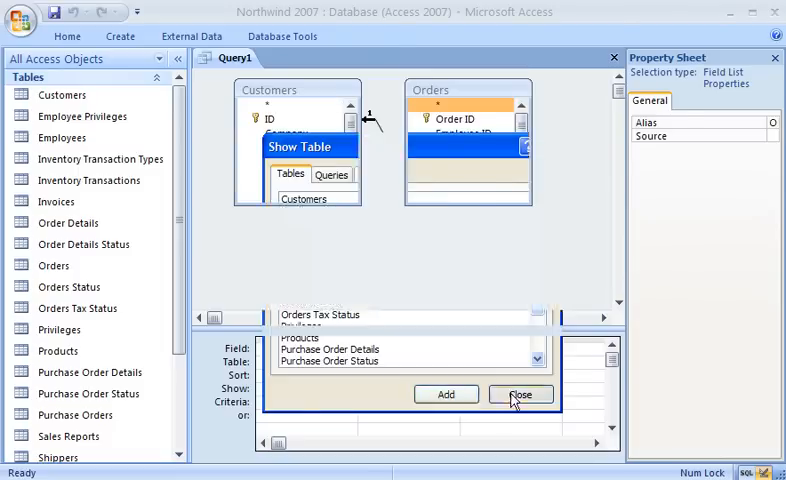
pyautogui.click(519, 393)
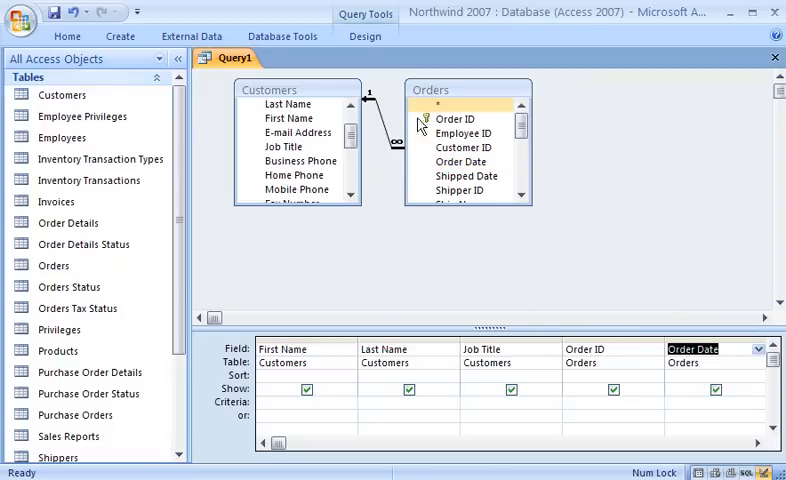
# Review the query design commands, then close the query and list the Forms group
pyautogui.click(365, 36)
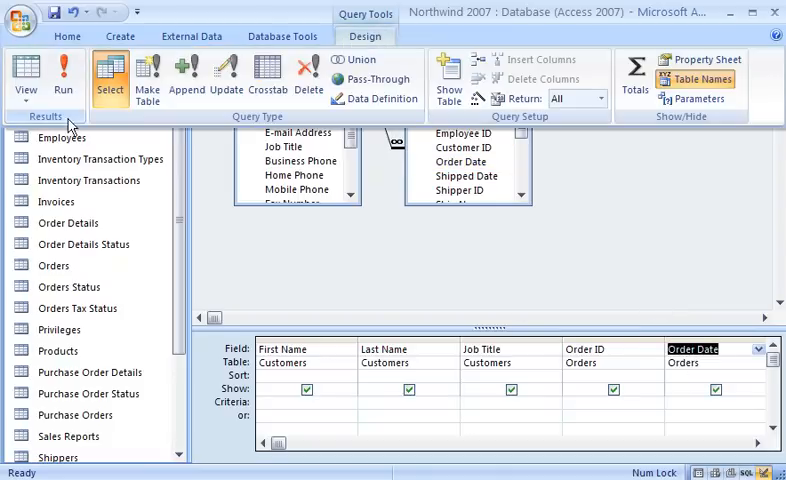
pyautogui.click(63, 75)
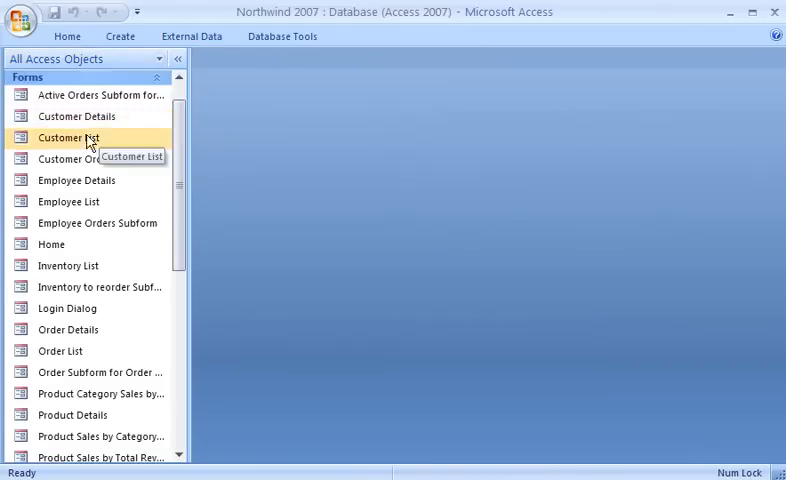
# Open the Customer List form and enter 'Pia' for the new customer record
pyautogui.doubleClick(68, 137)
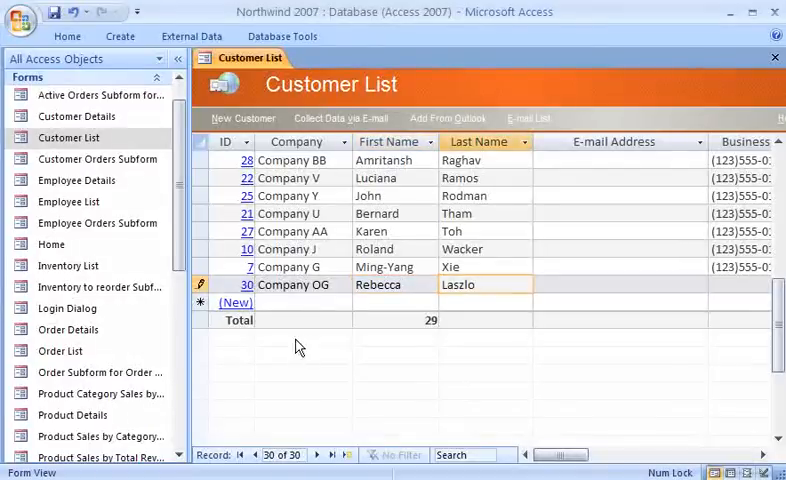
pyautogui.write('Pia')
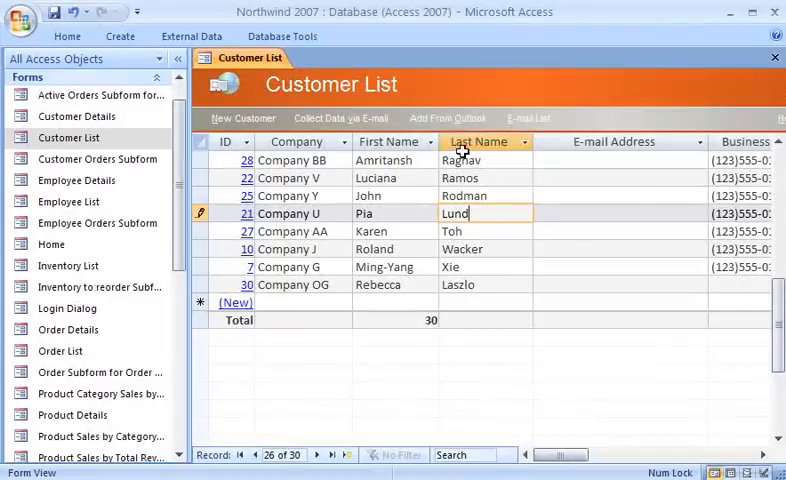
pyautogui.moveTo(463, 131)
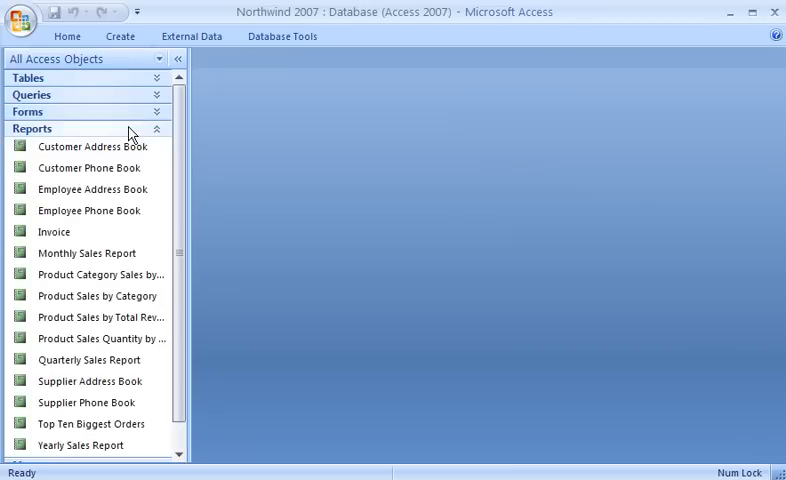
# View the Product Sales by Category and Customer Address Book reports, then close them
pyautogui.doubleClick(97, 296)
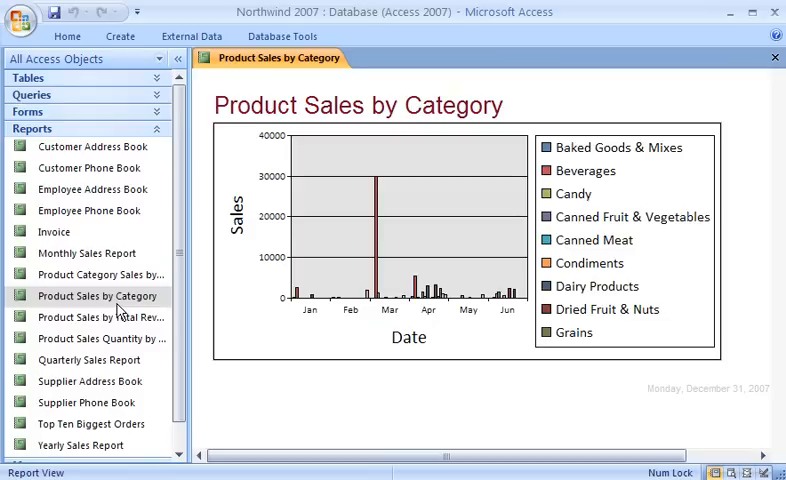
pyautogui.click(91, 146)
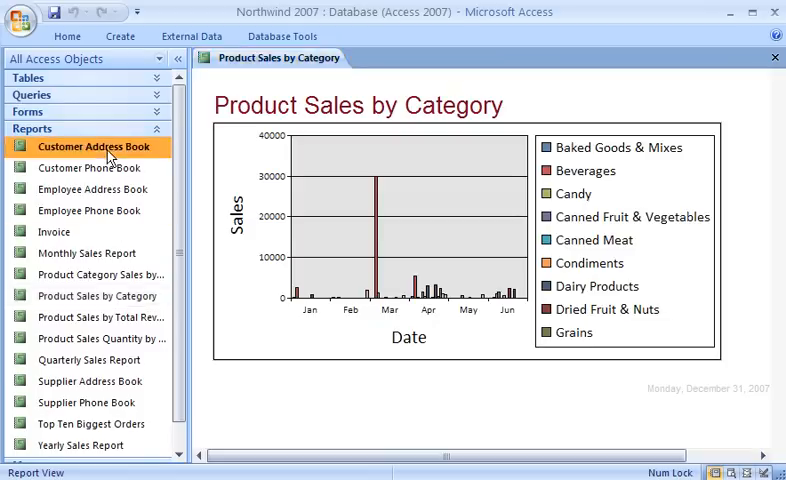
pyautogui.doubleClick(94, 146)
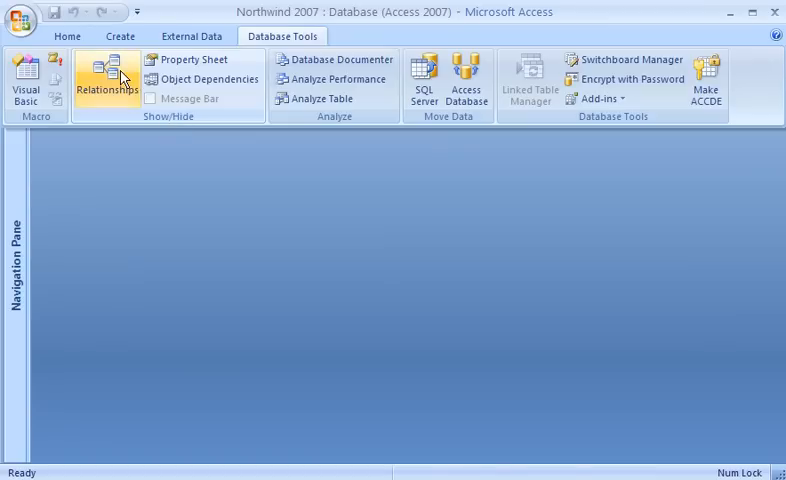
# Show the Relationships diagram and hide the Privileges, Purchase Orders and Inventory Transactions tables
pyautogui.click(107, 78)
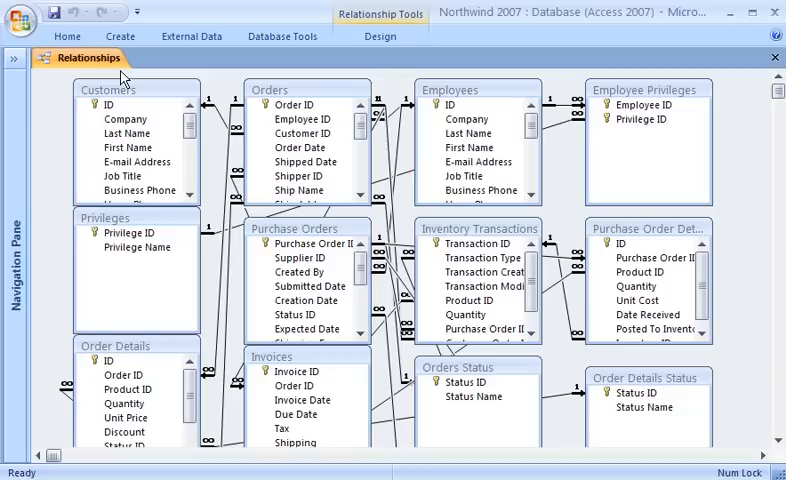
pyautogui.click(296, 399)
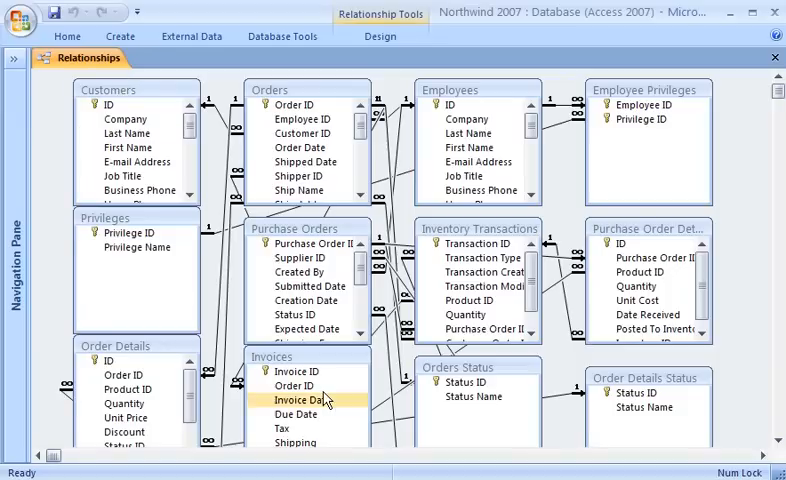
pyautogui.click(305, 300)
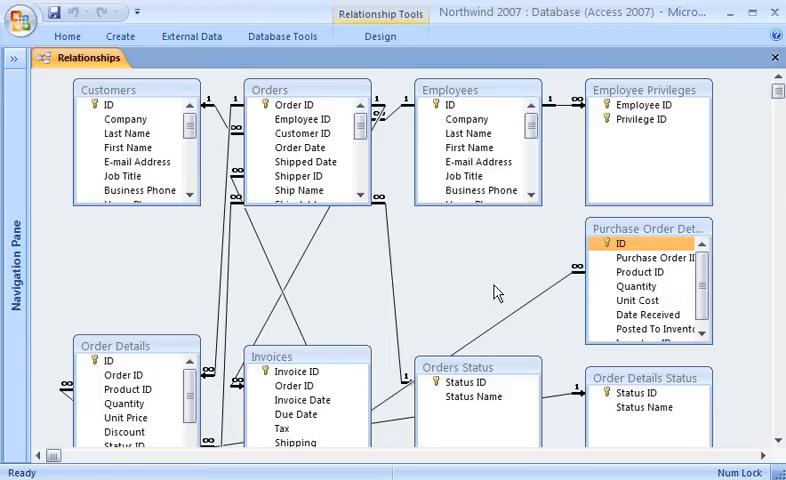
# Close the Relationships window and launch the Database Documenter from Database Tools
pyautogui.click(285, 36)
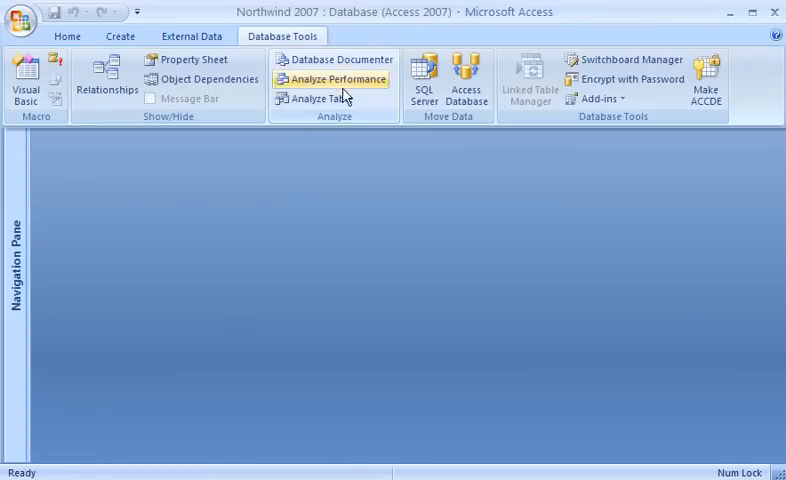
pyautogui.moveTo(335, 60)
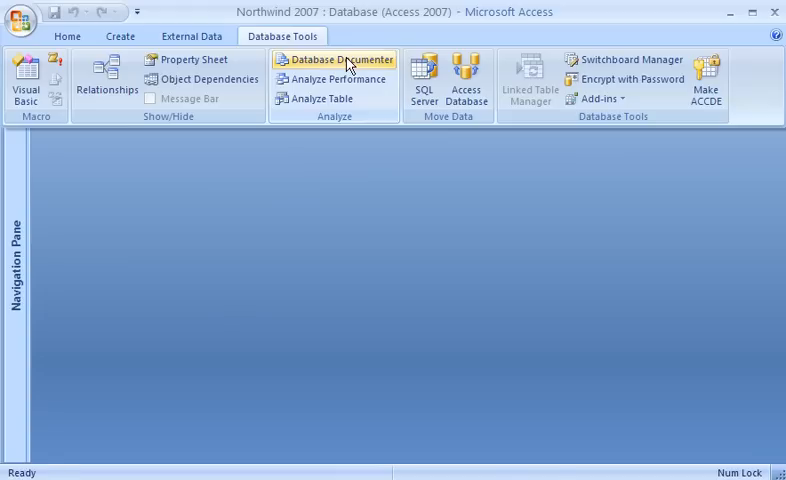
pyautogui.click(340, 60)
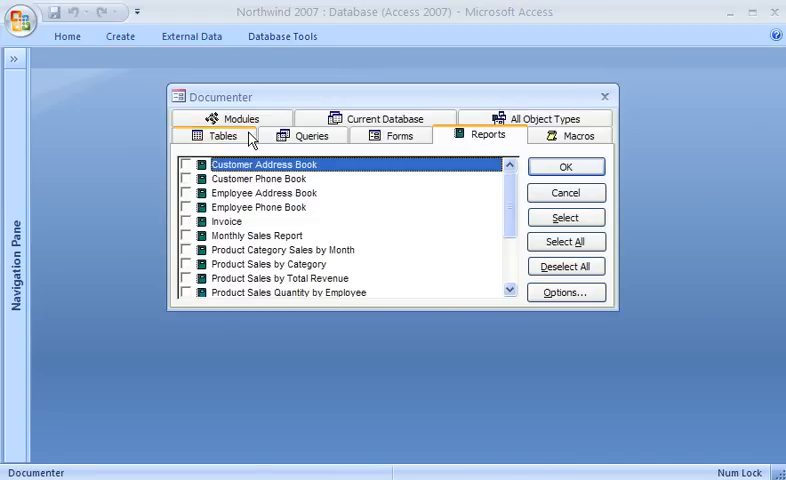
# Document the Customers table without properties or permissions, including field names, data types, sizes and index fields
pyautogui.click(222, 135)
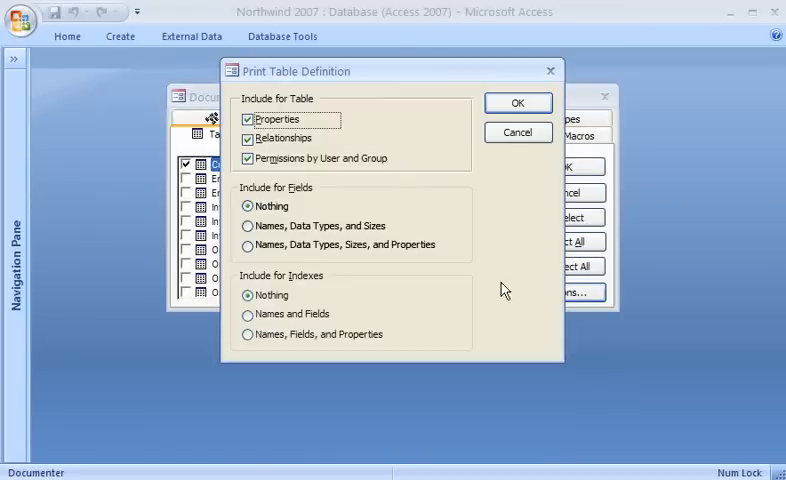
pyautogui.click(248, 119)
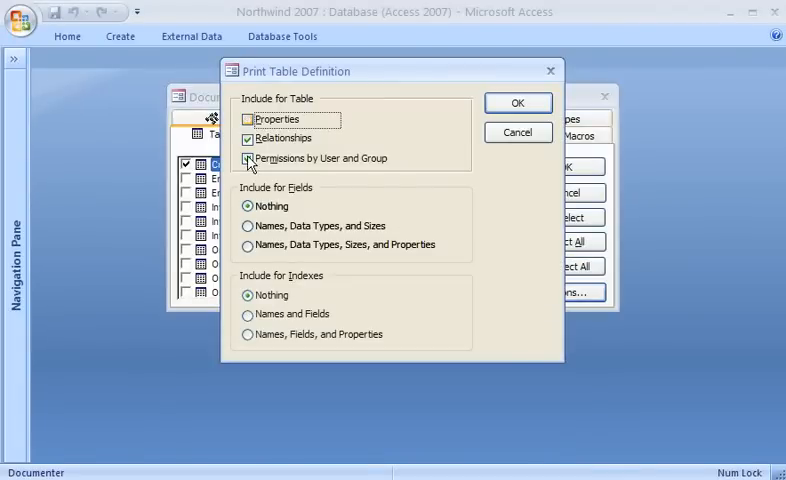
pyautogui.click(248, 225)
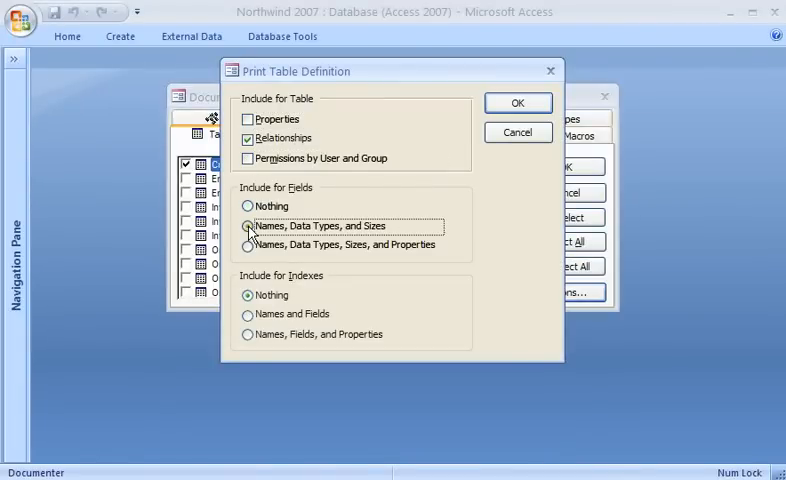
pyautogui.click(248, 314)
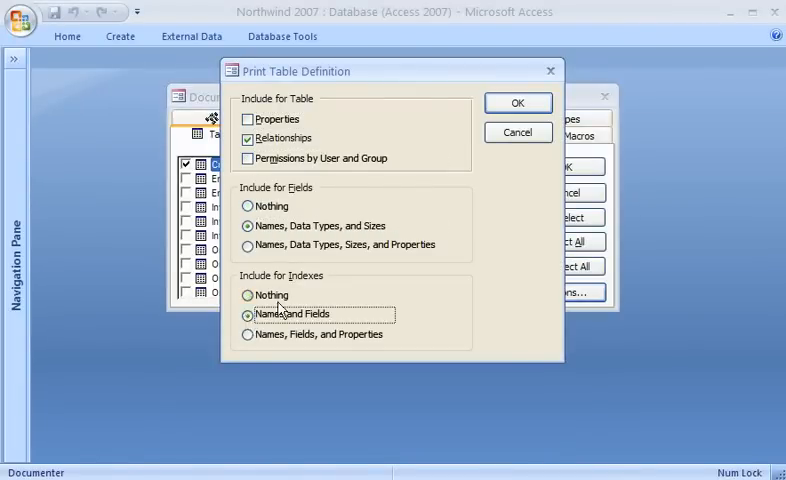
pyautogui.click(517, 102)
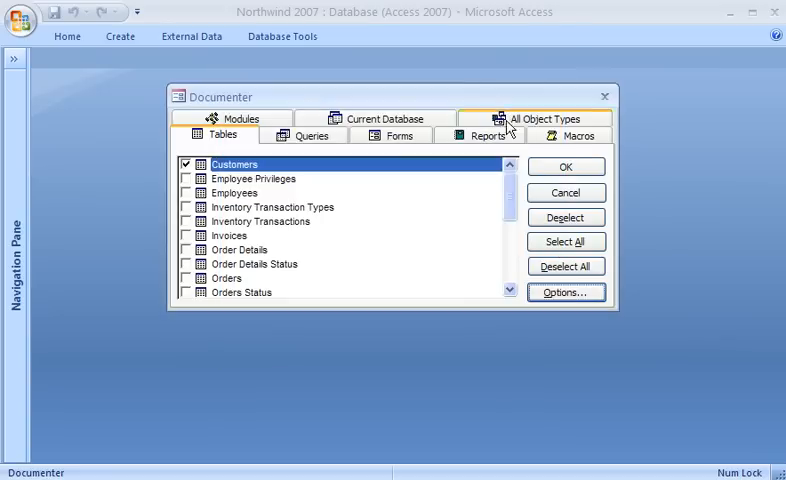
pyautogui.click(566, 166)
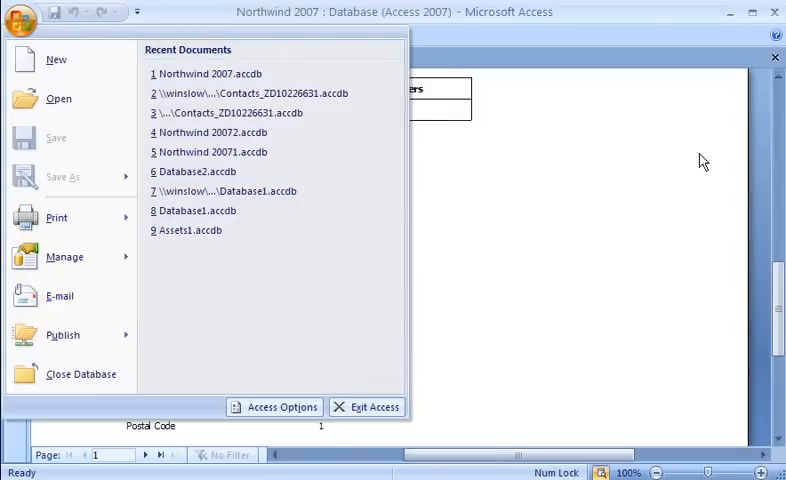
# Preview the Customers definition report, dismiss the Office menu and close the preview
pyautogui.click(20, 18)
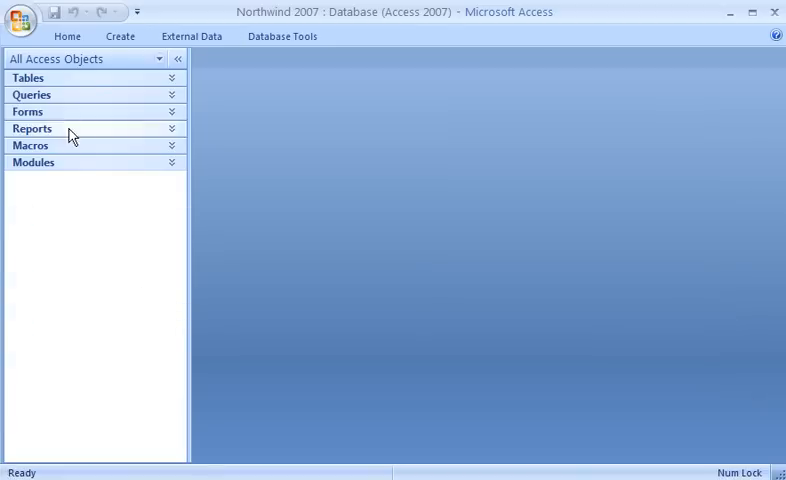
pyautogui.click(28, 77)
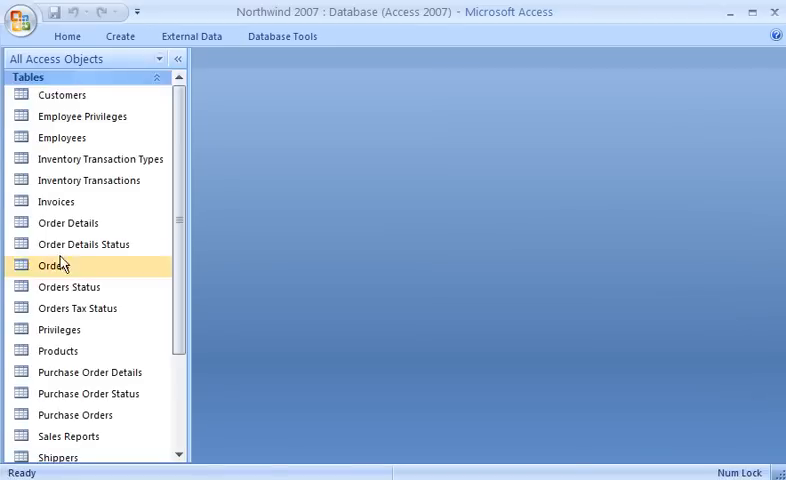
pyautogui.rightClick(52, 265)
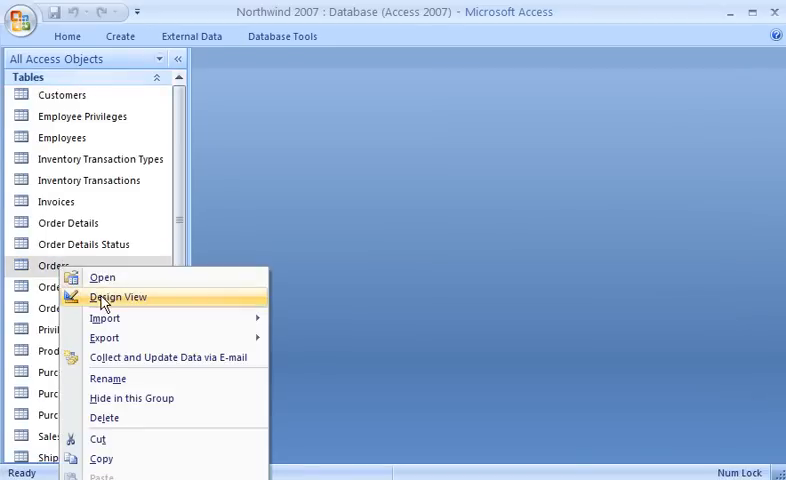
pyautogui.click(118, 297)
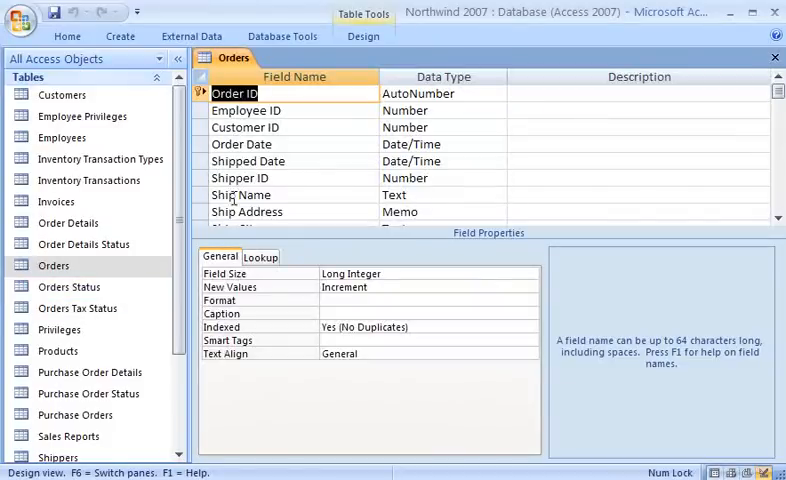
pyautogui.click(242, 144)
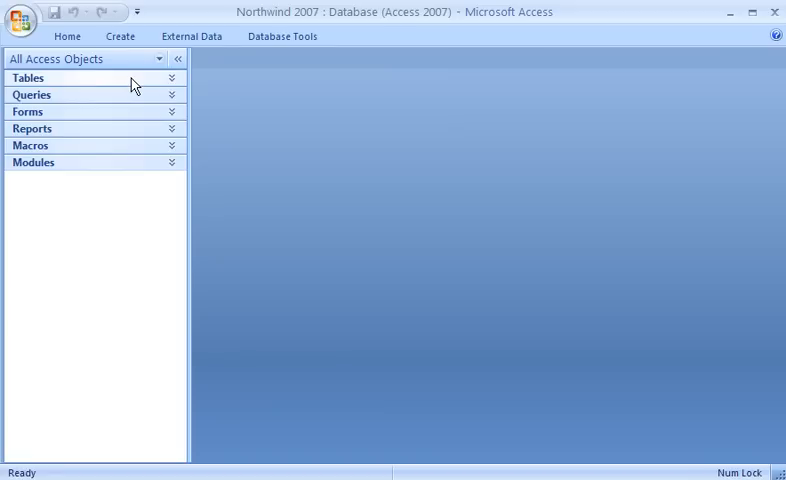
pyautogui.click(31, 94)
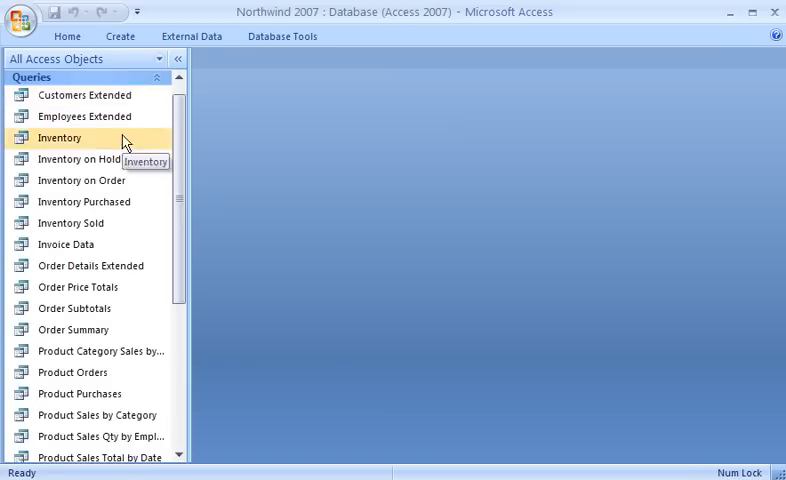
pyautogui.rightClick(97, 414)
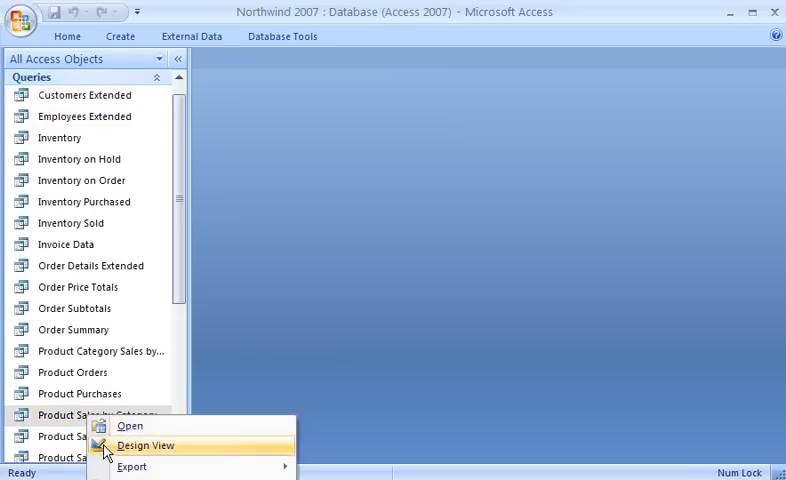
pyautogui.click(145, 445)
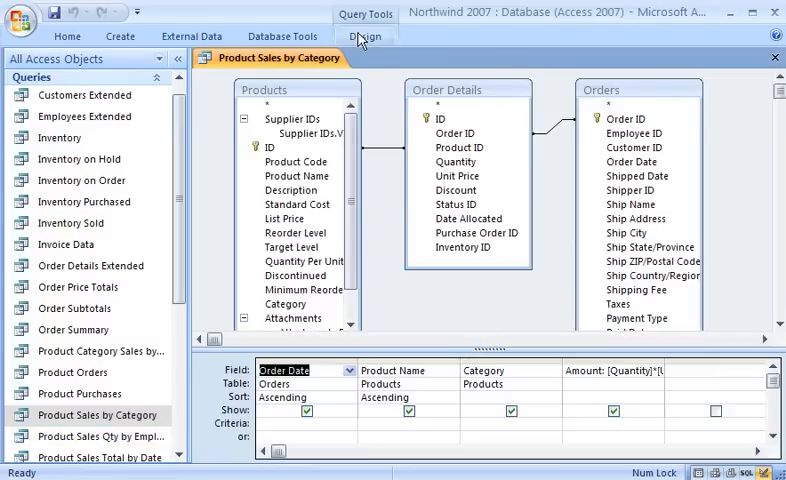
pyautogui.click(365, 36)
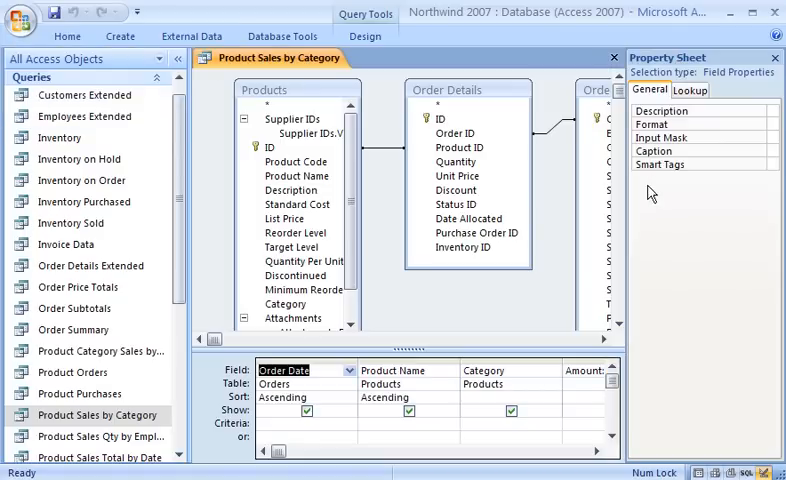
pyautogui.click(614, 58)
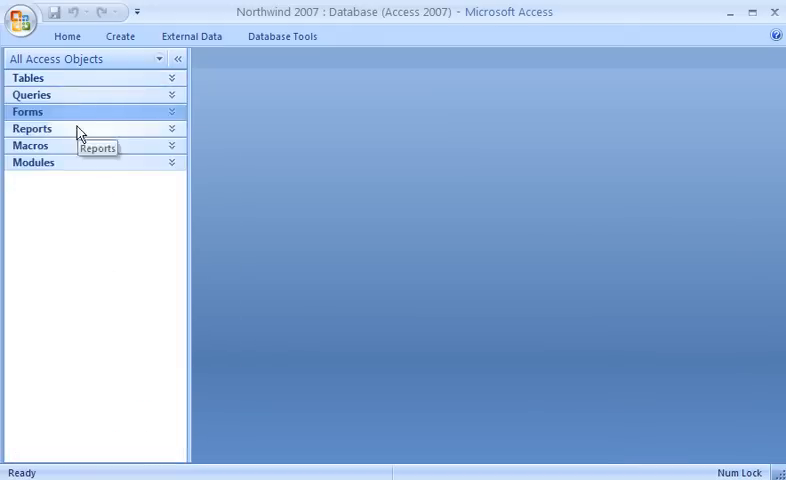
pyautogui.rightClick(75, 167)
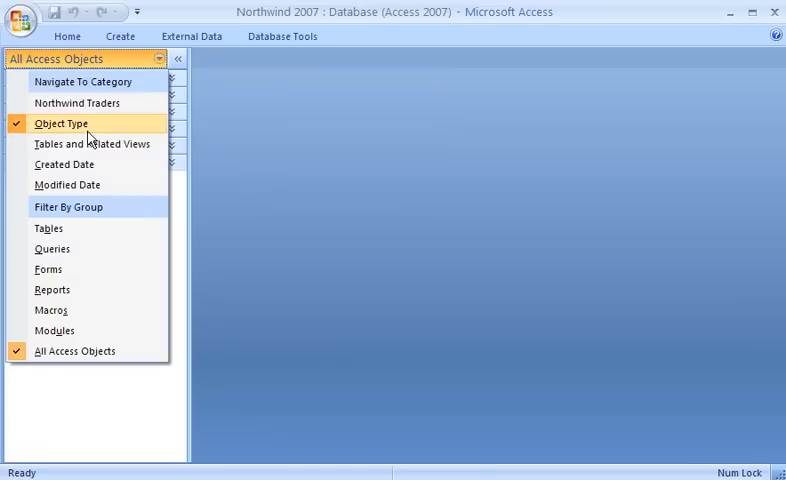
pyautogui.moveTo(62, 290)
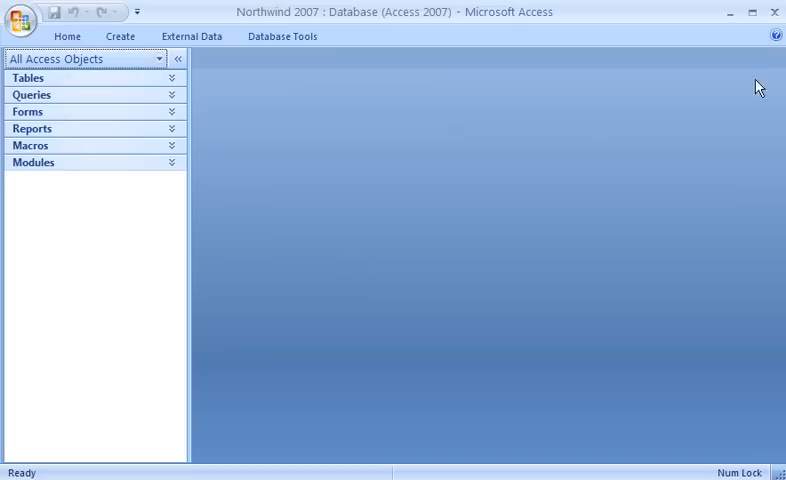
pyautogui.moveTo(774, 37)
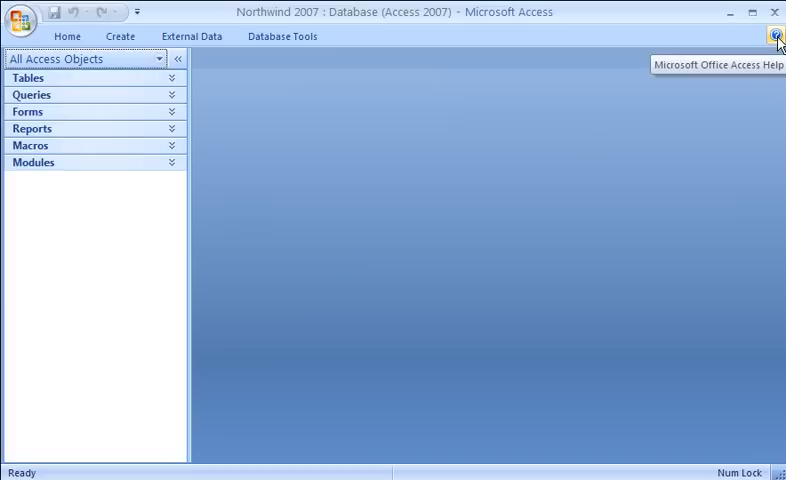